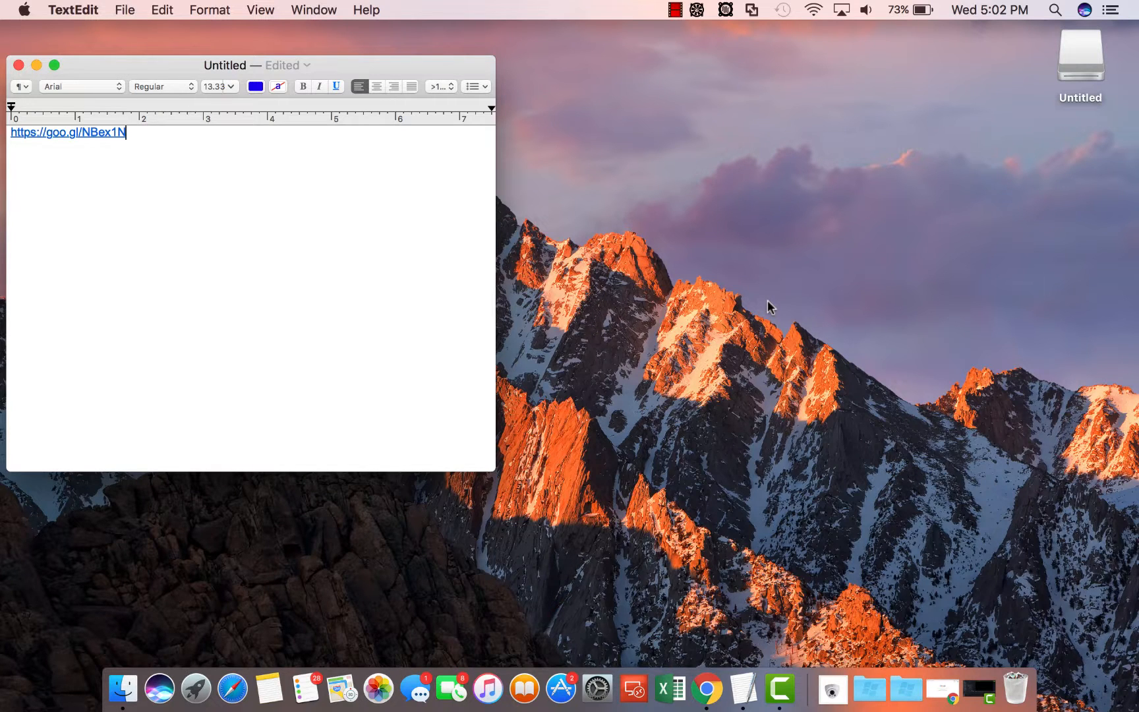
{"action": "mouse_move", "coordinate": [259, 574]}
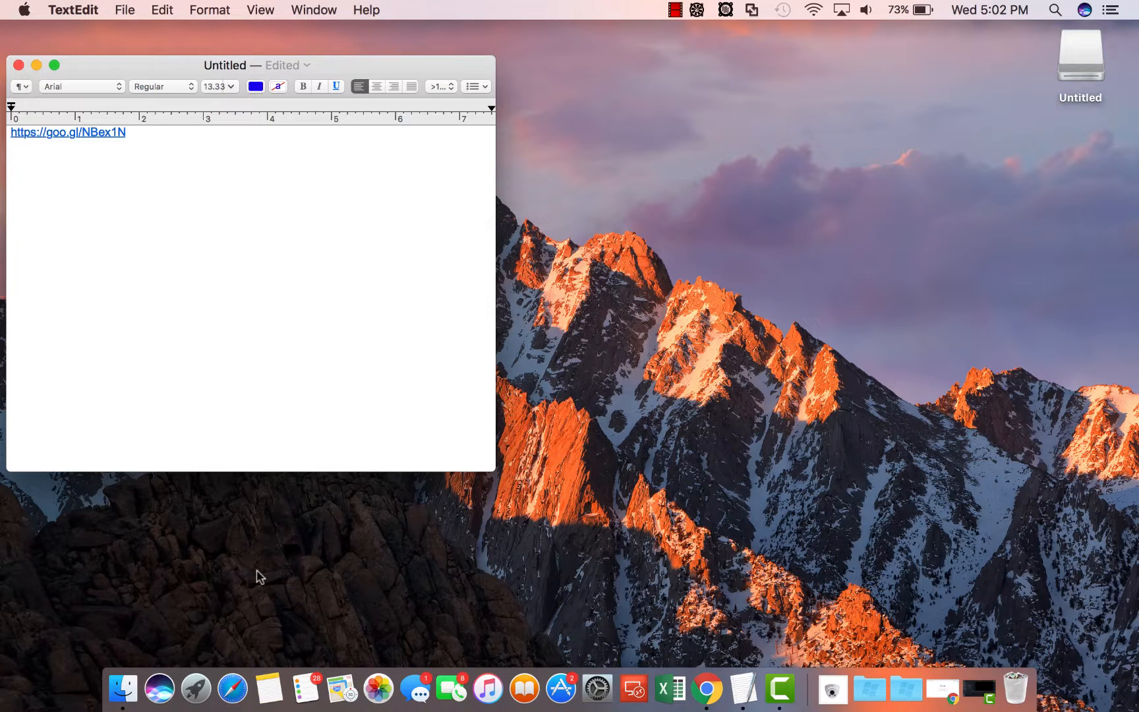
{"action": "mouse_move", "coordinate": [195, 687]}
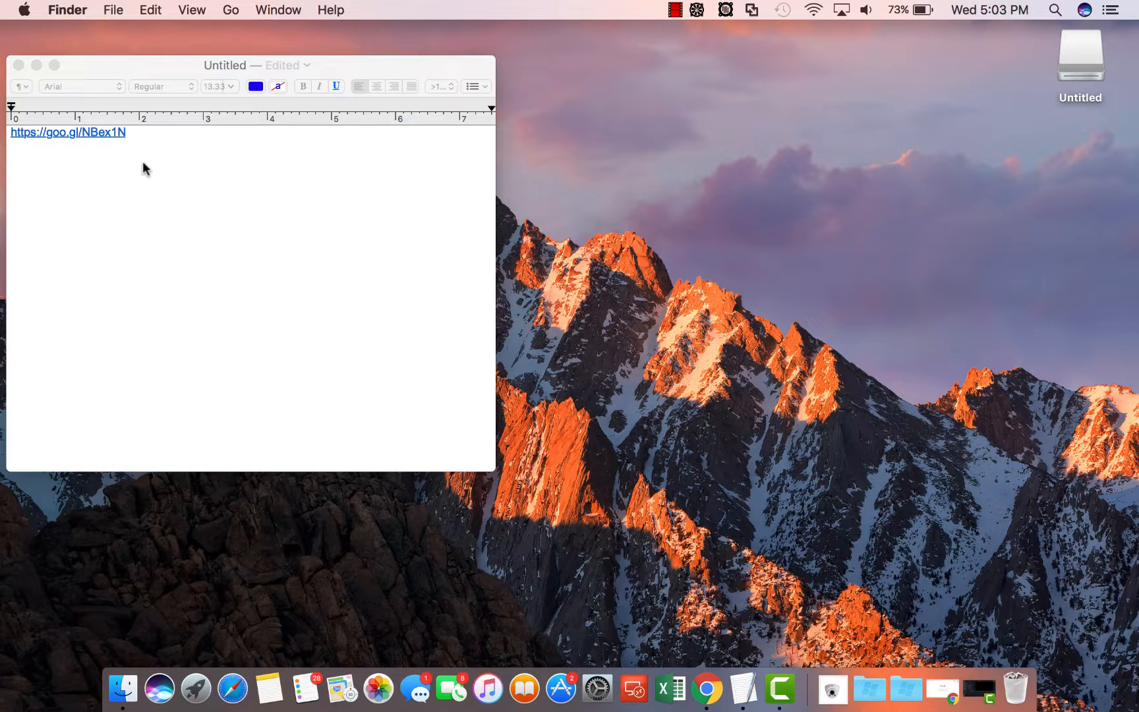
{"action": "mouse_move", "coordinate": [1095, 74]}
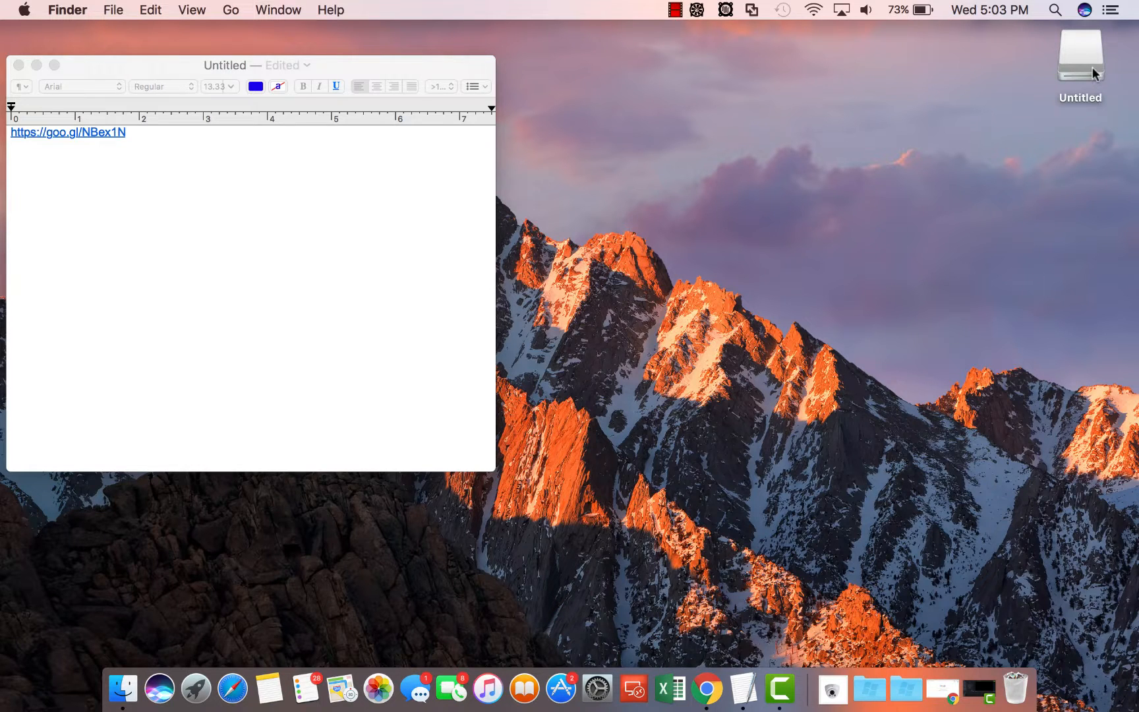
Step: View the Untitled USB drive's update.bin, then search Launchpad for 'disk'
{"action": "double_click", "coordinate": [1080, 55]}
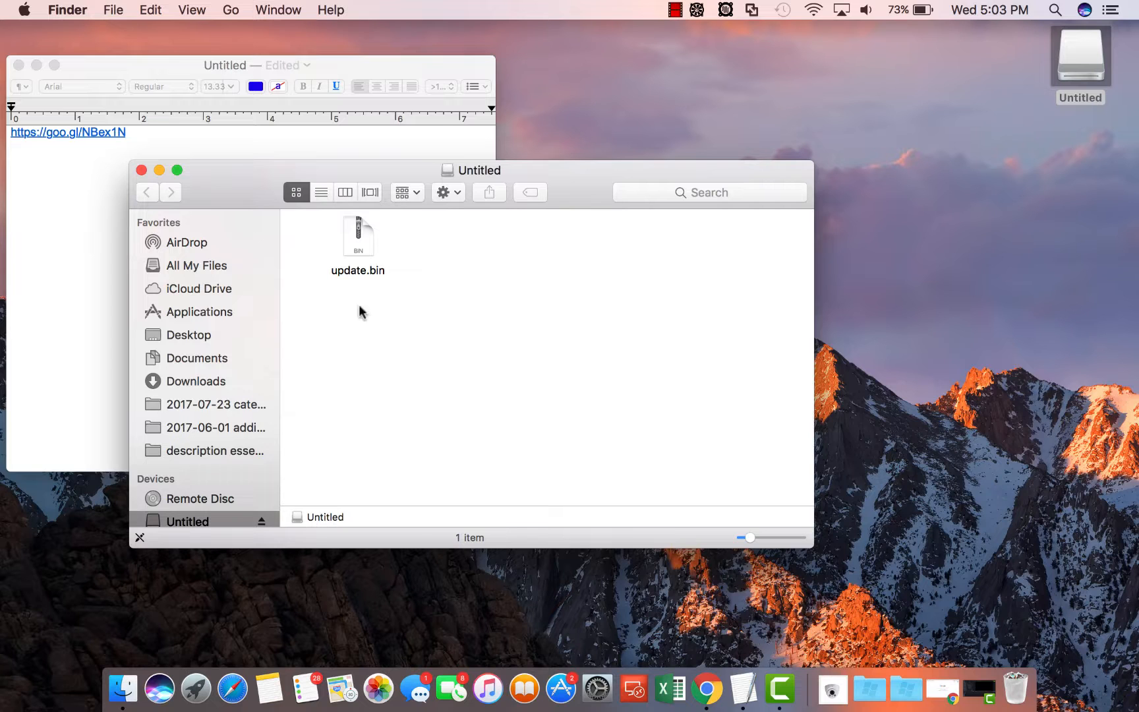
{"action": "mouse_move", "coordinate": [195, 687]}
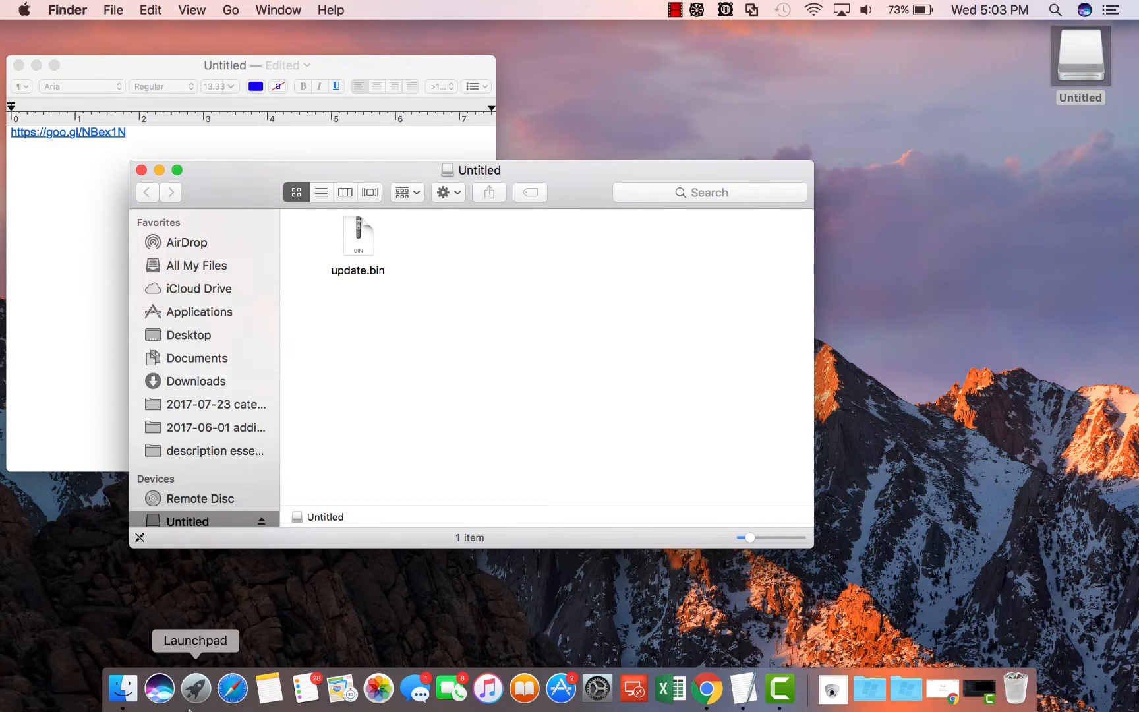
{"action": "left_click", "coordinate": [195, 687]}
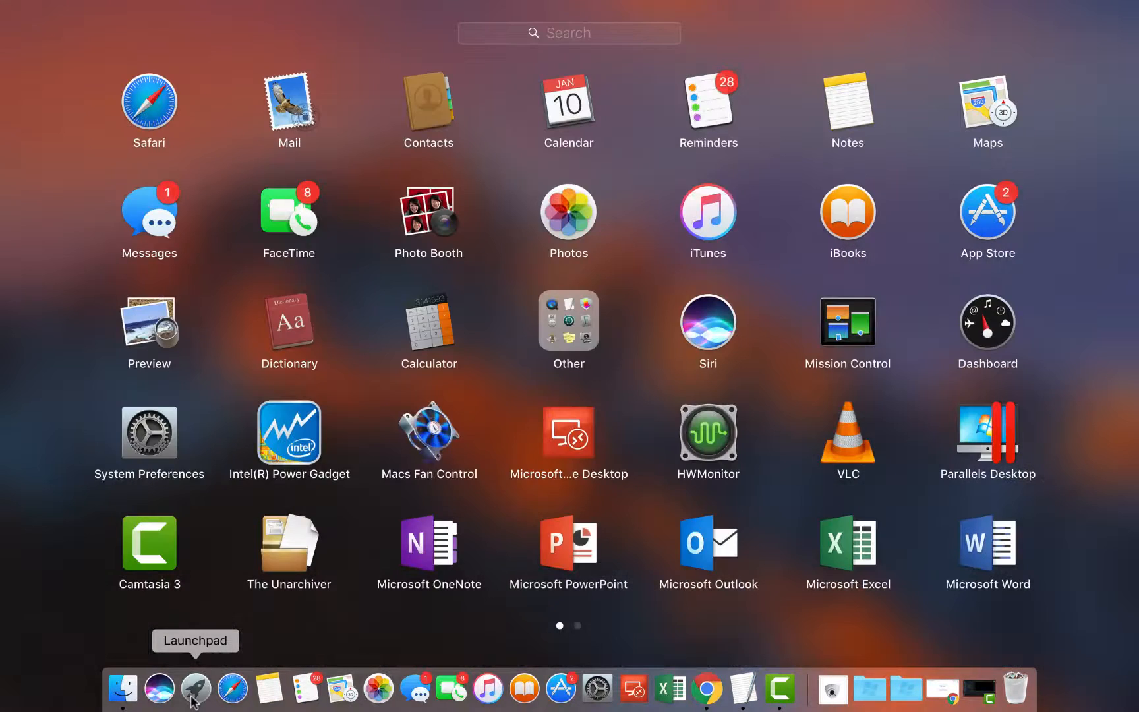
{"action": "type", "text": "disk"}
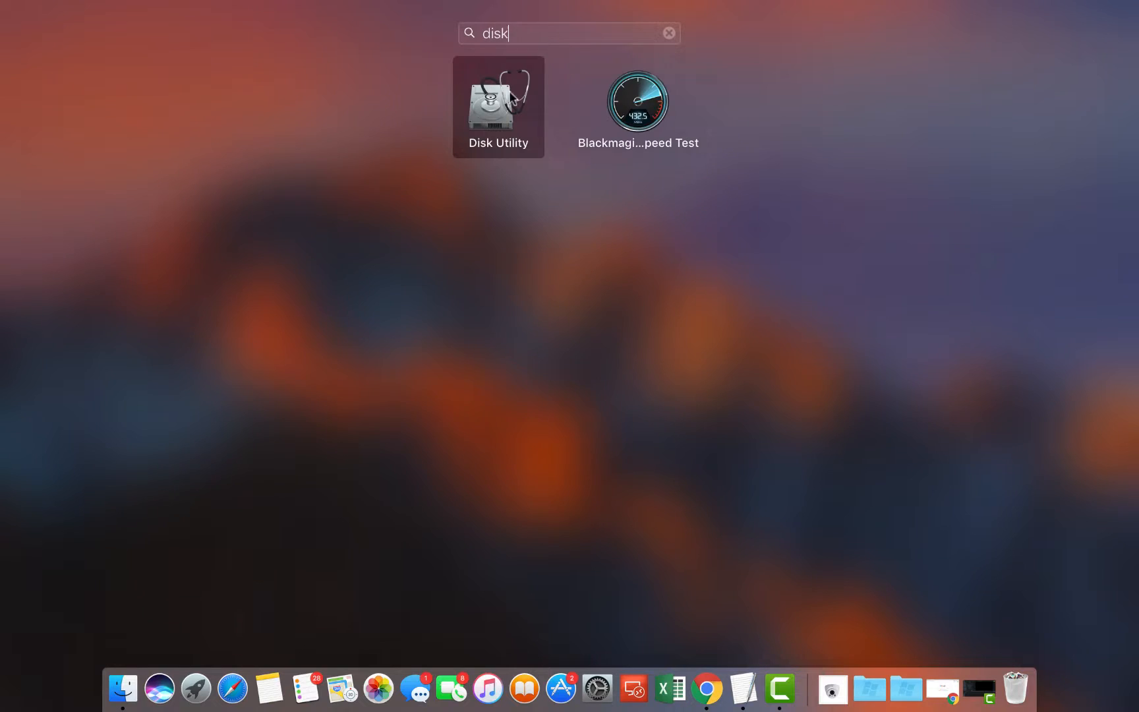
Step: Launch Disk Utility and select the external PNY USB 3.0 FD Media drive
{"action": "double_click", "coordinate": [498, 101]}
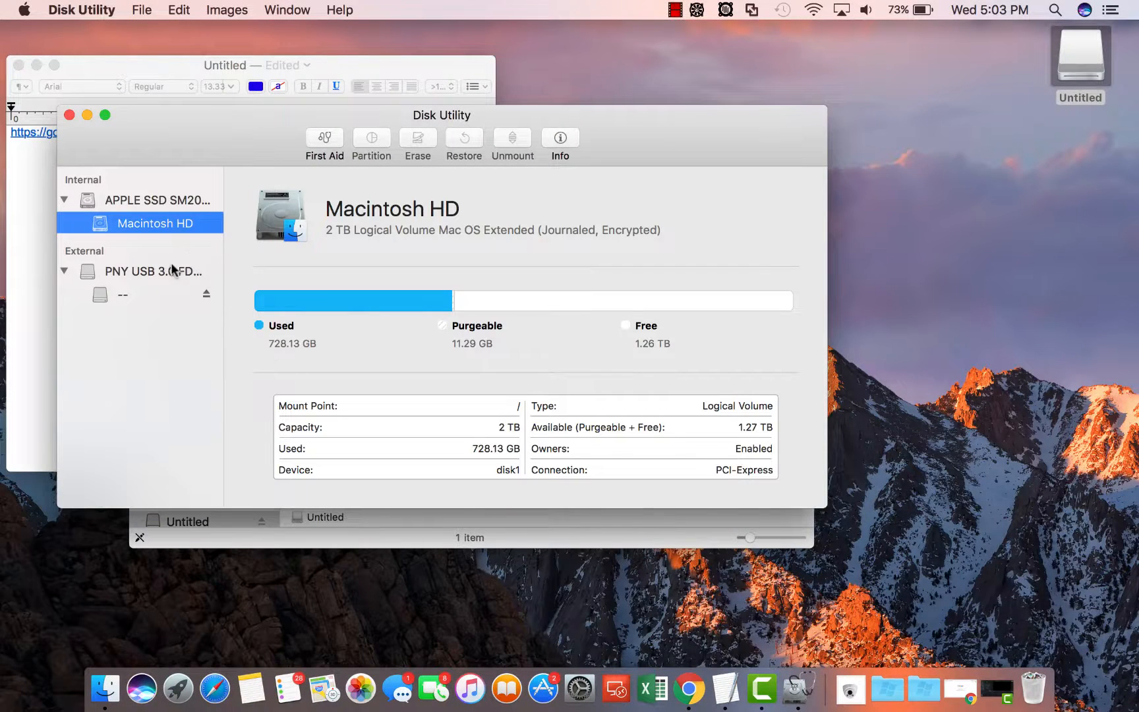
{"action": "left_click", "coordinate": [153, 272]}
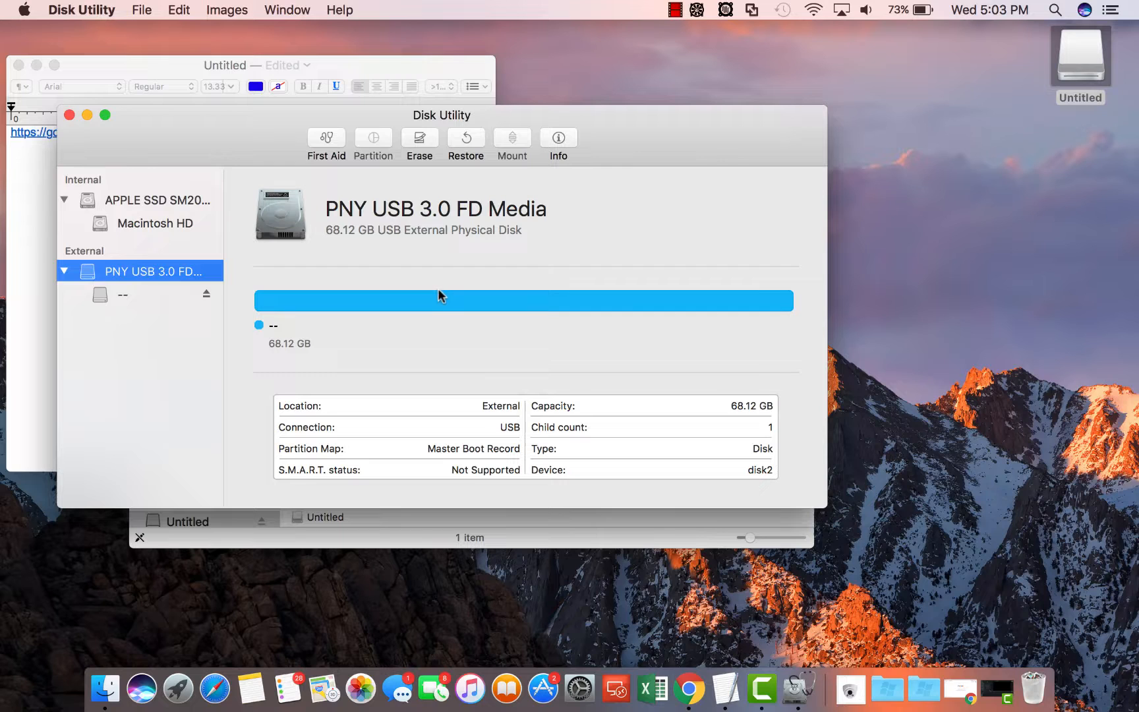
{"action": "mouse_move", "coordinate": [159, 274]}
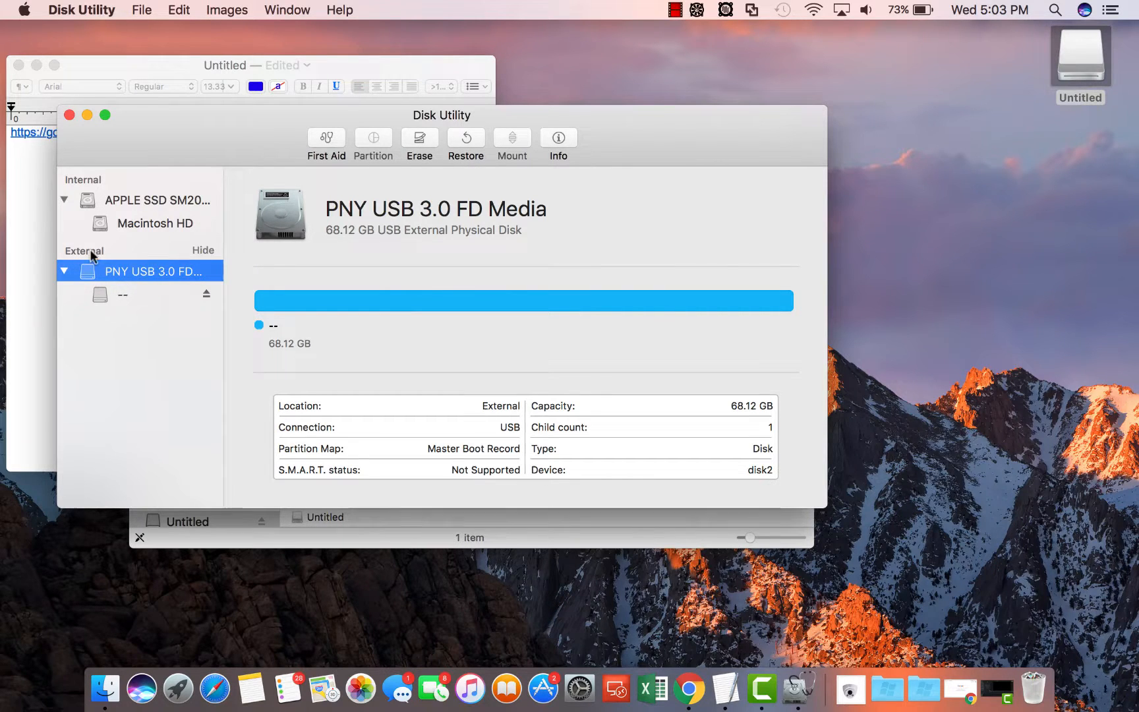
{"action": "double_click", "coordinate": [153, 272]}
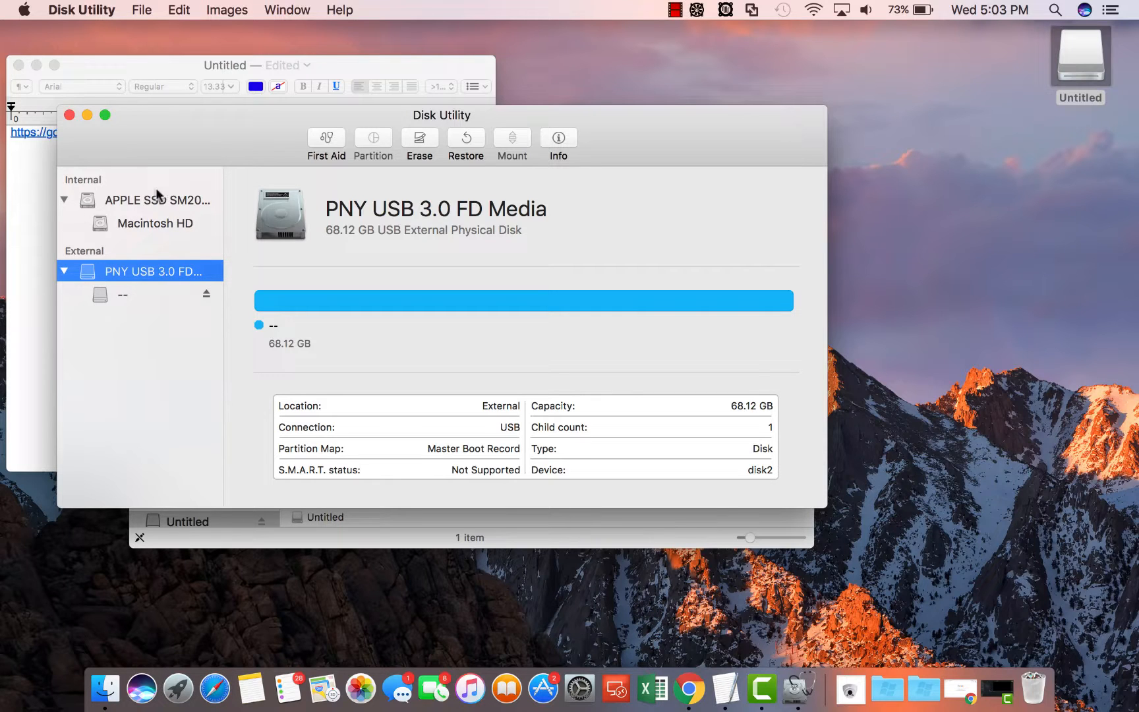
{"action": "mouse_move", "coordinate": [379, 173]}
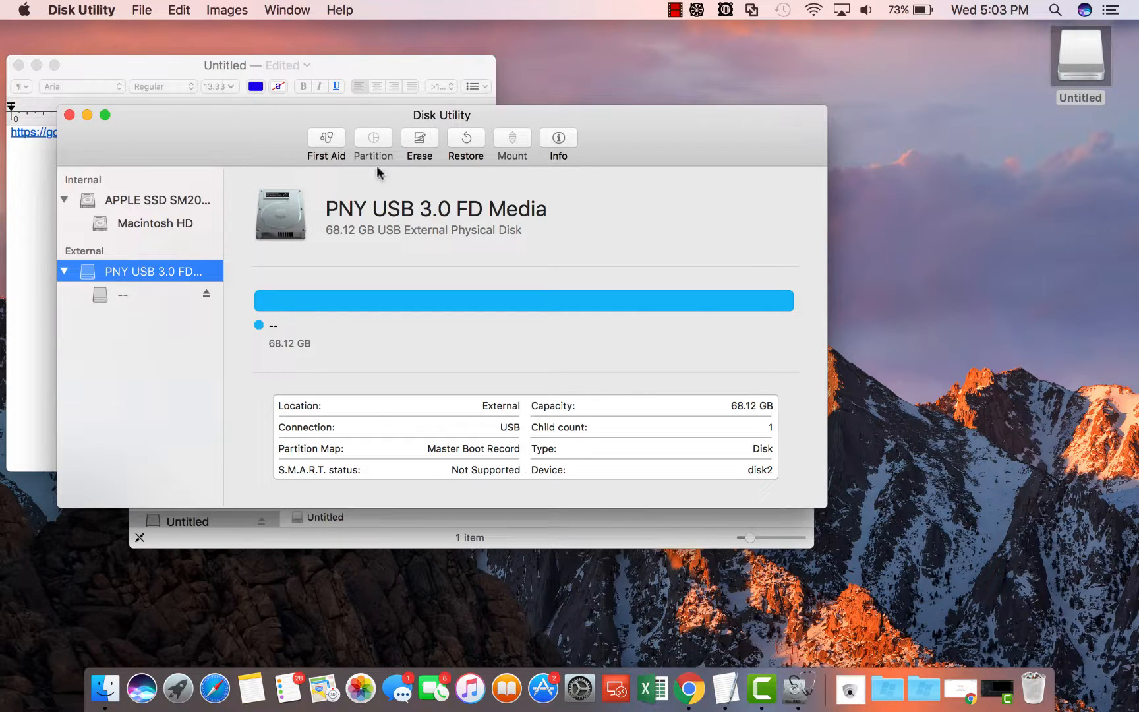
Step: Begin erasing the PNY drive, choosing MS-DOS (FAT) format with Master Boot Record
{"action": "left_click", "coordinate": [418, 144]}
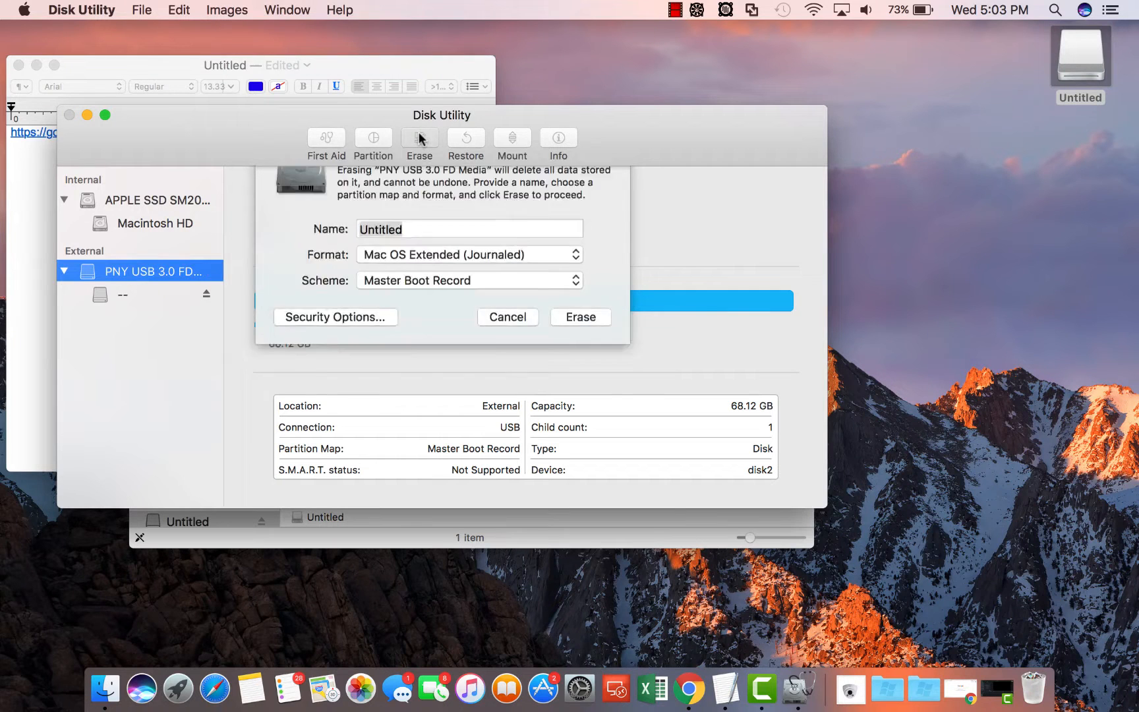
{"action": "left_click", "coordinate": [468, 272]}
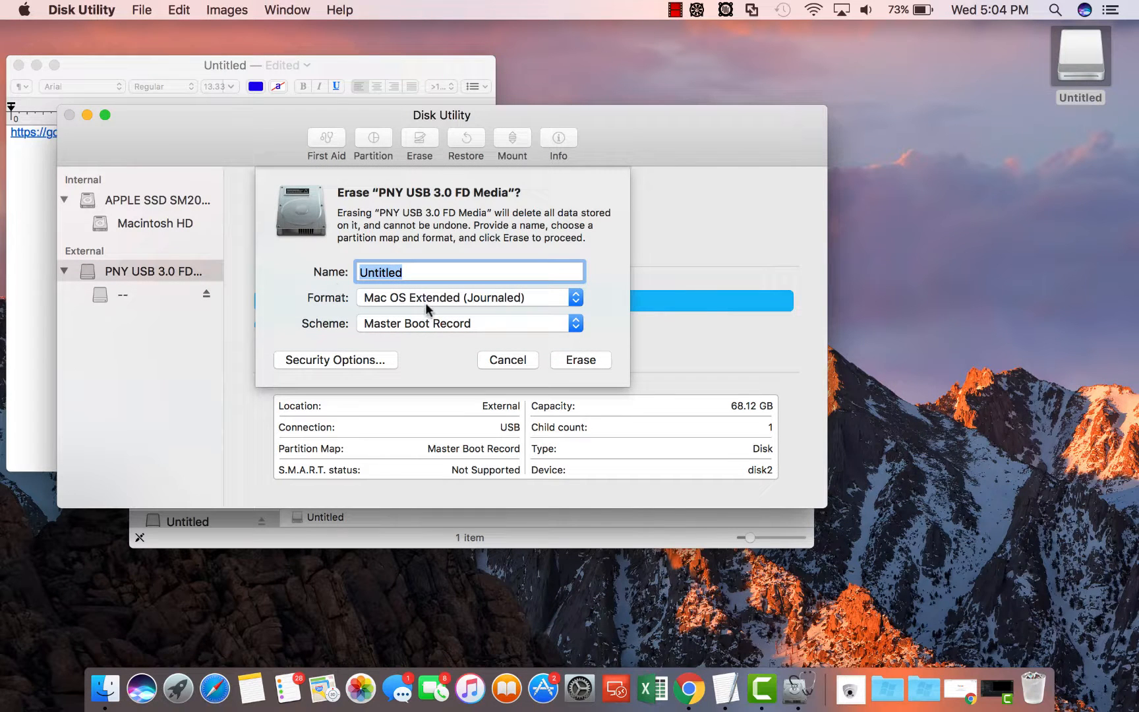
{"action": "left_click", "coordinate": [468, 296]}
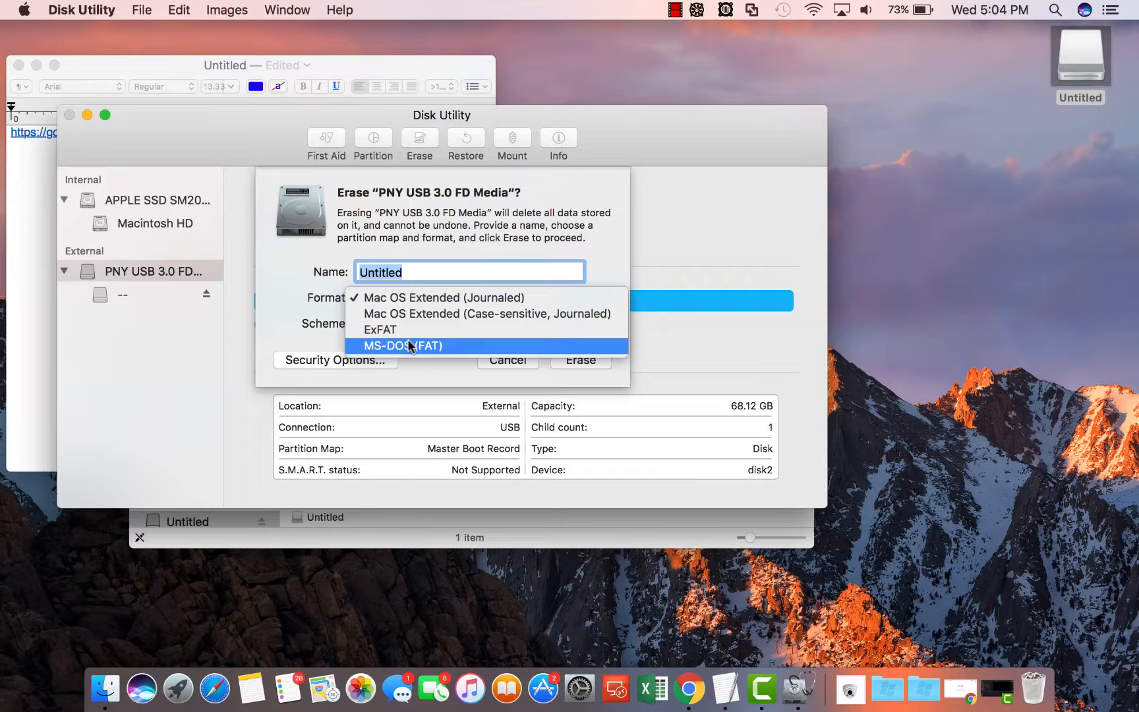
{"action": "left_click", "coordinate": [402, 346]}
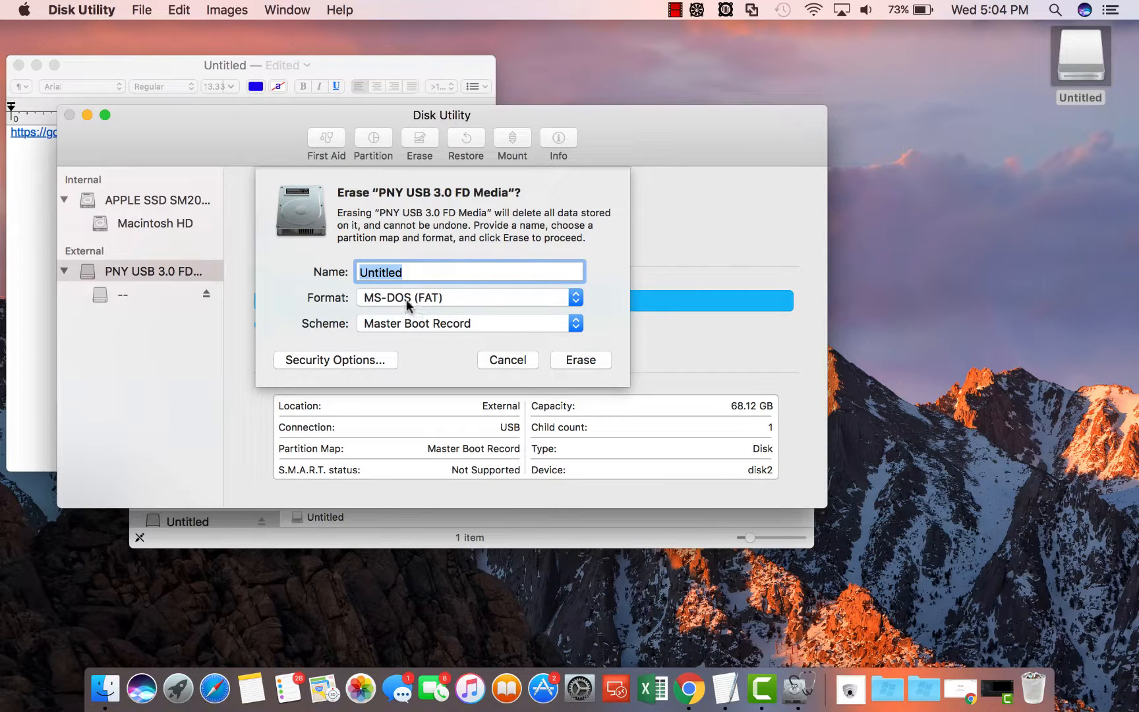
{"action": "mouse_move", "coordinate": [355, 333]}
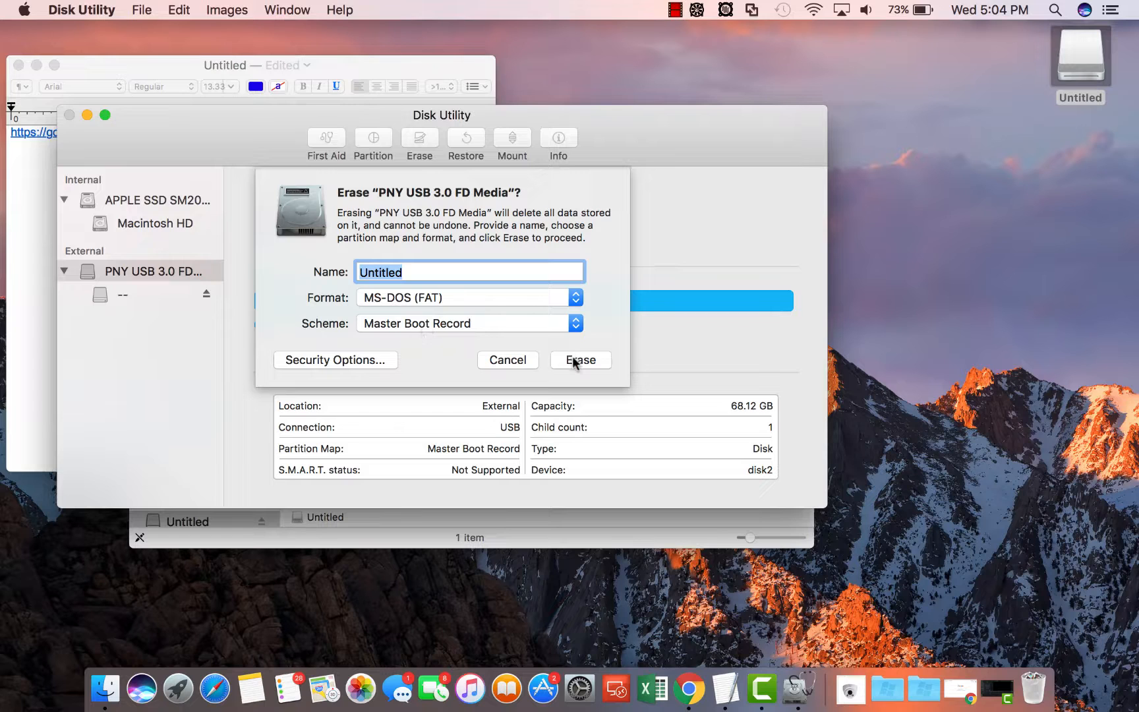
{"action": "mouse_move", "coordinate": [385, 365]}
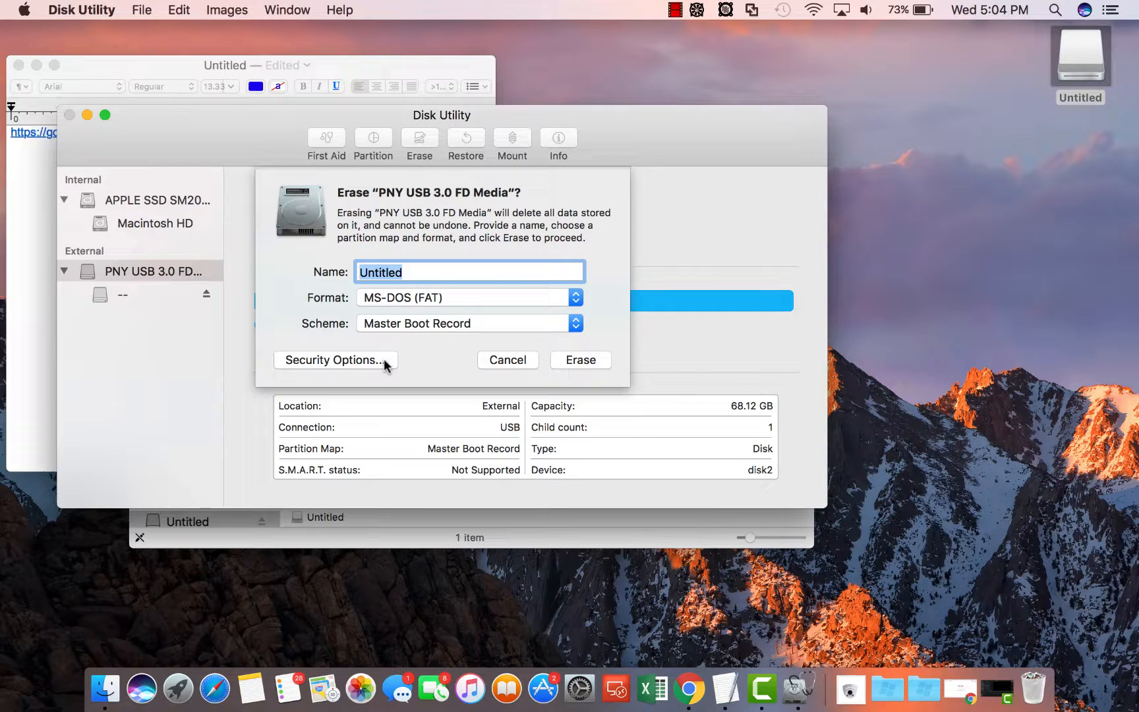
Step: Keep the fastest setting in Security Options and run the erase
{"action": "left_click", "coordinate": [333, 360]}
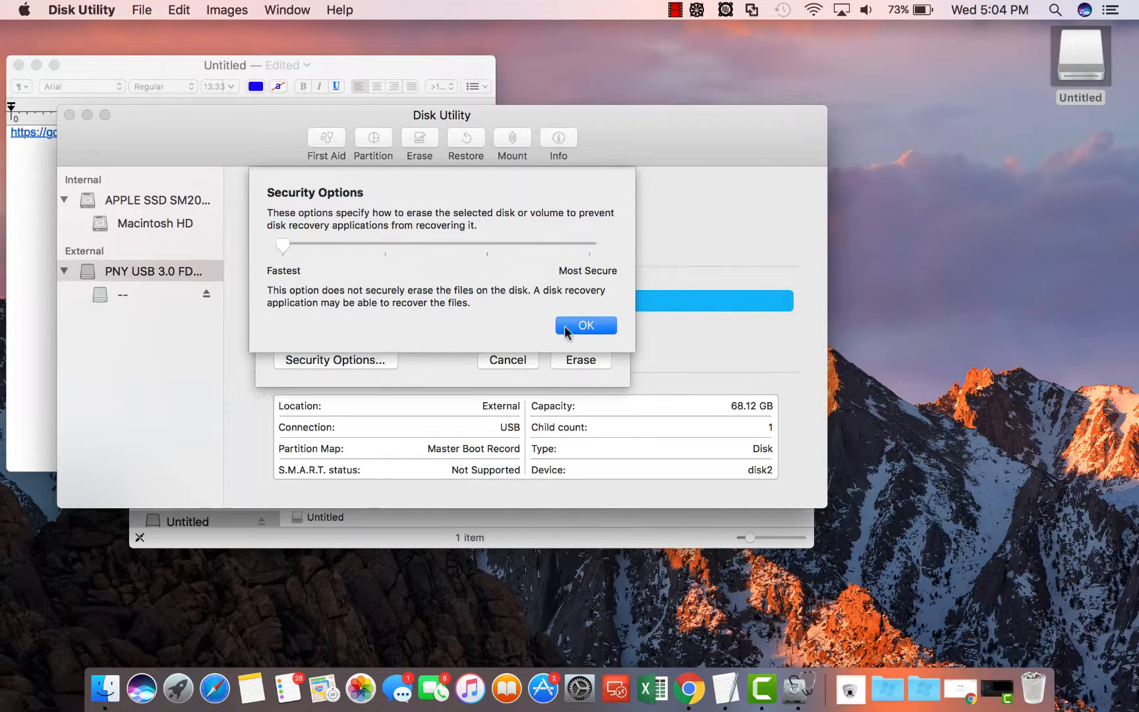
{"action": "left_click", "coordinate": [585, 324]}
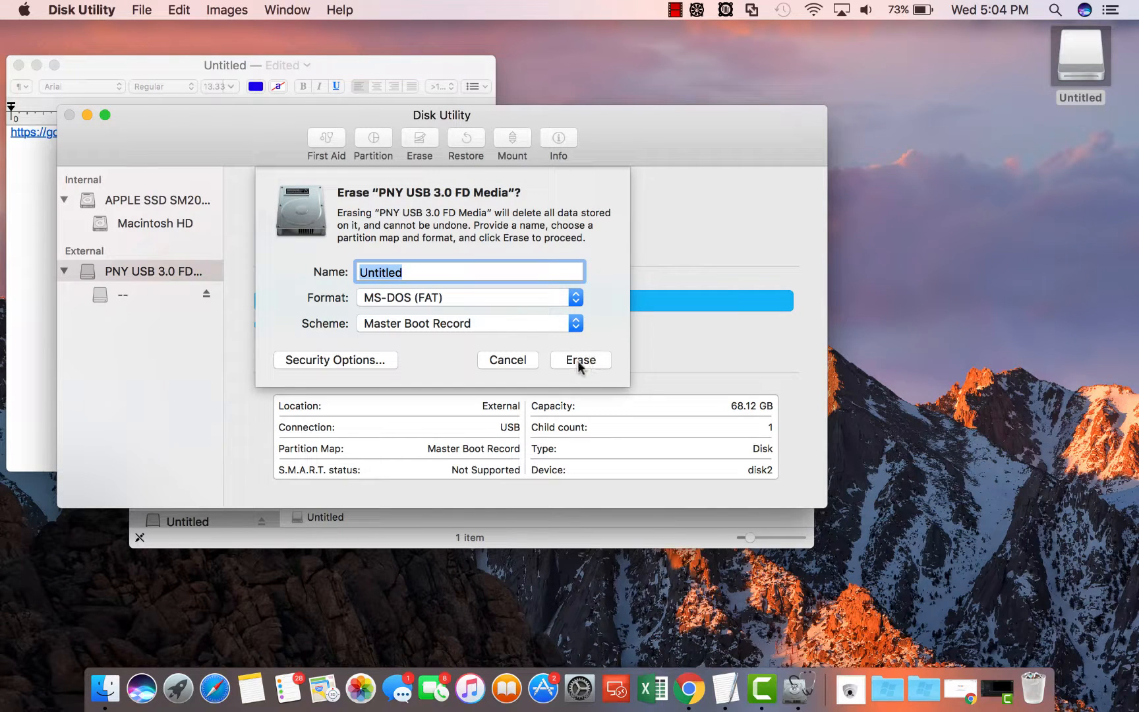
{"action": "left_click", "coordinate": [579, 359]}
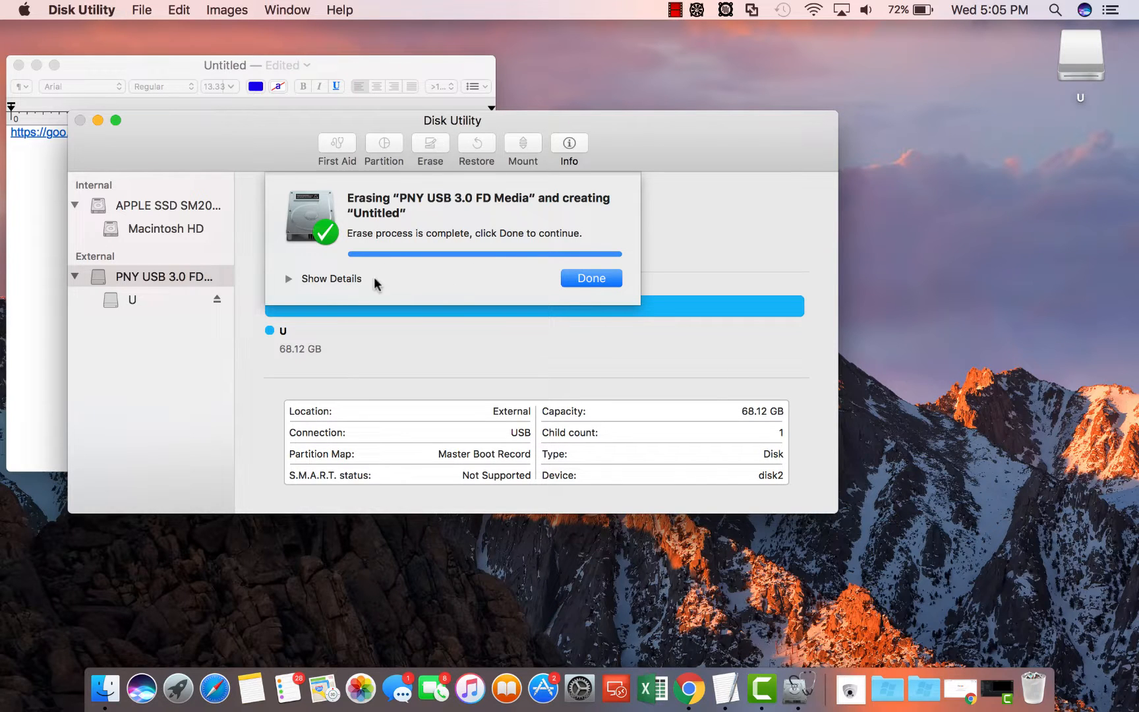
Step: Dismiss the erase report and verify volume U is 68 GB MS-DOS (FAT32)
{"action": "left_click", "coordinate": [591, 278]}
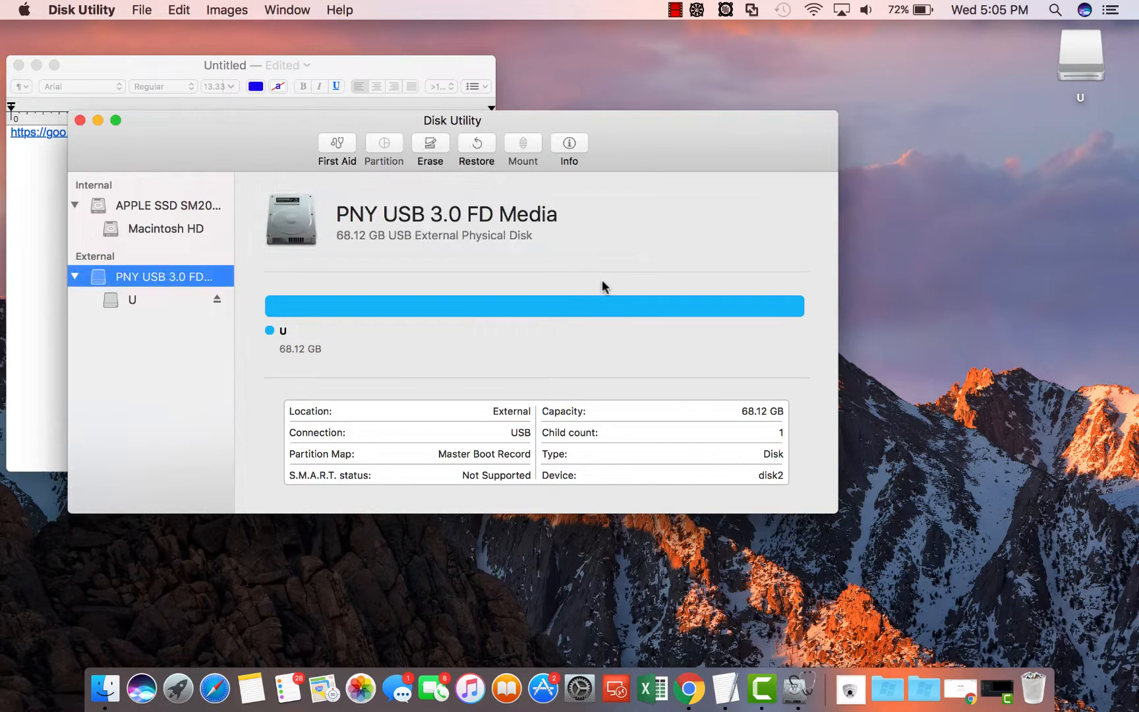
{"action": "left_click", "coordinate": [1079, 55]}
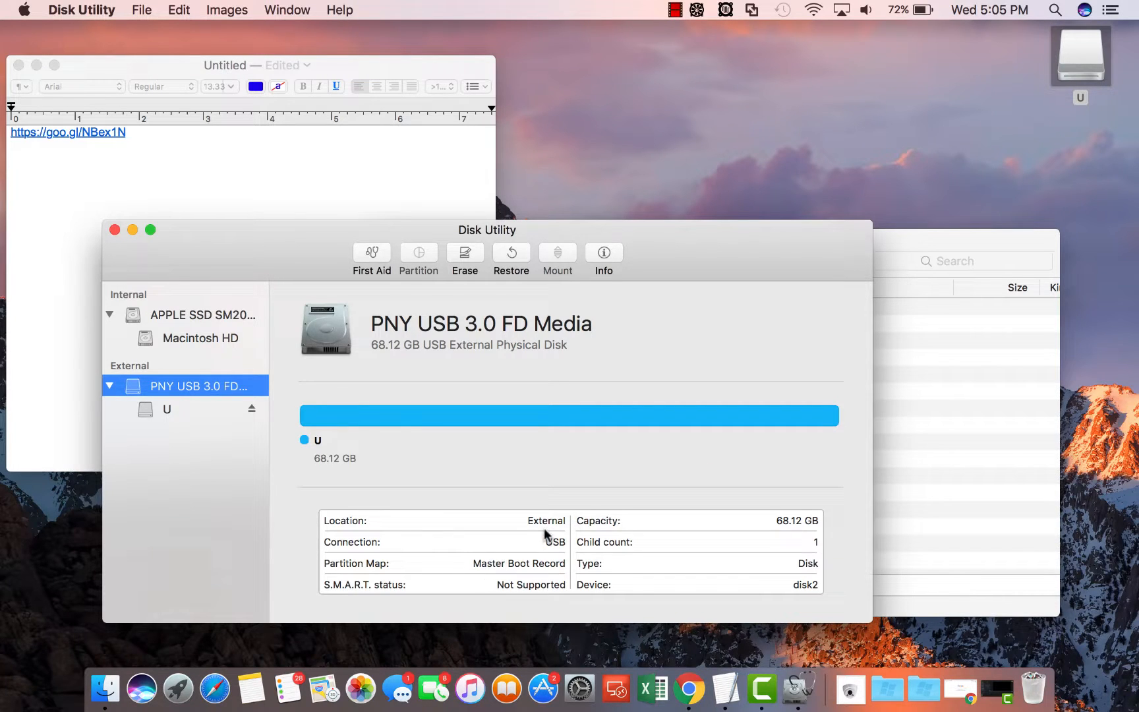
{"action": "left_click", "coordinate": [166, 409]}
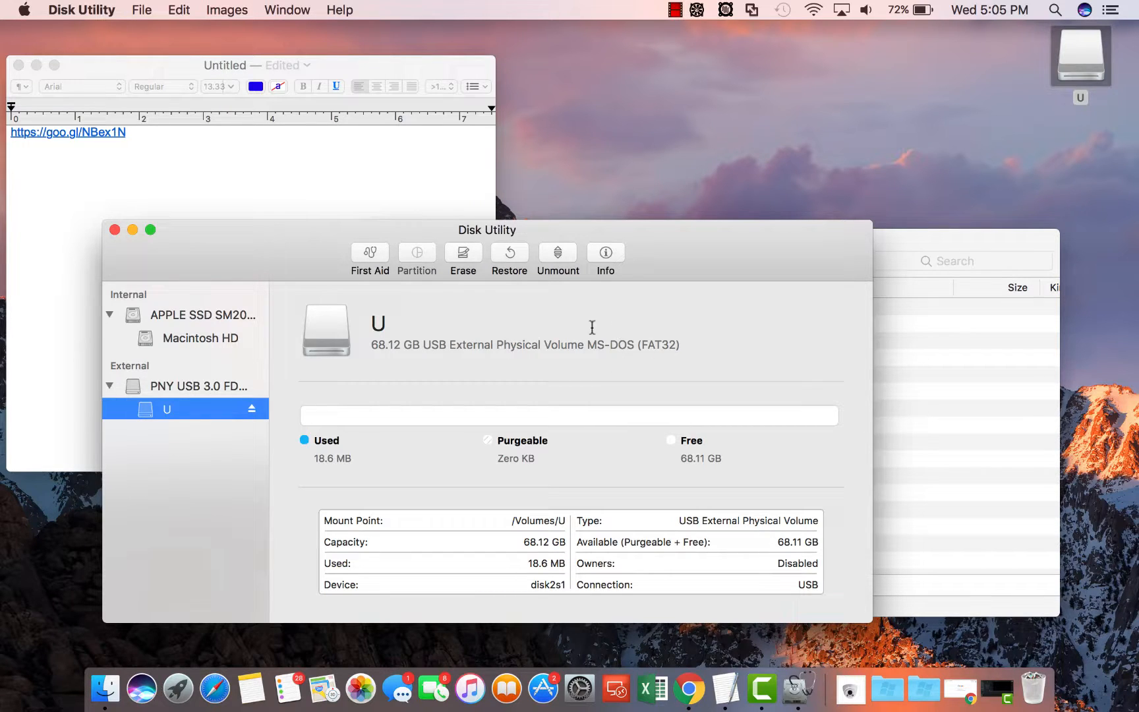
{"action": "mouse_move", "coordinate": [244, 273]}
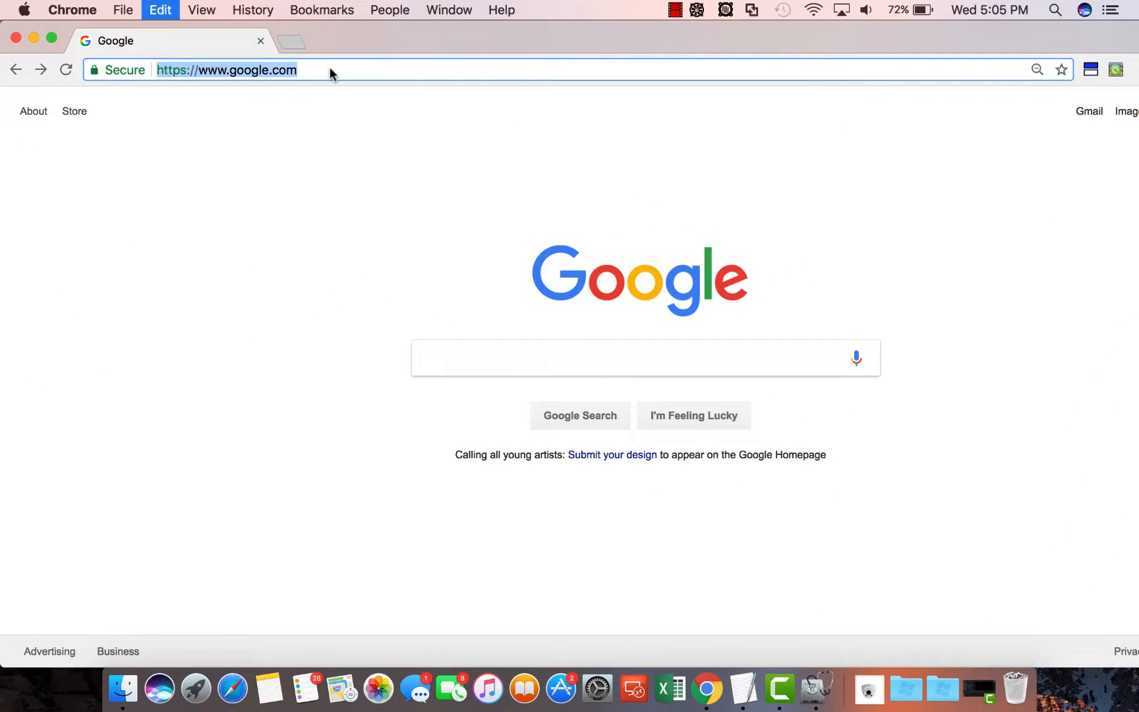
Step: Download the update_V3.215 .bin from the Google Drive link and reveal it in Downloads
{"action": "type", "text": "https://drive.google.com/file/d/1CNVNjXx608rFAqsInkaLJSo1cbOY390-/view"}
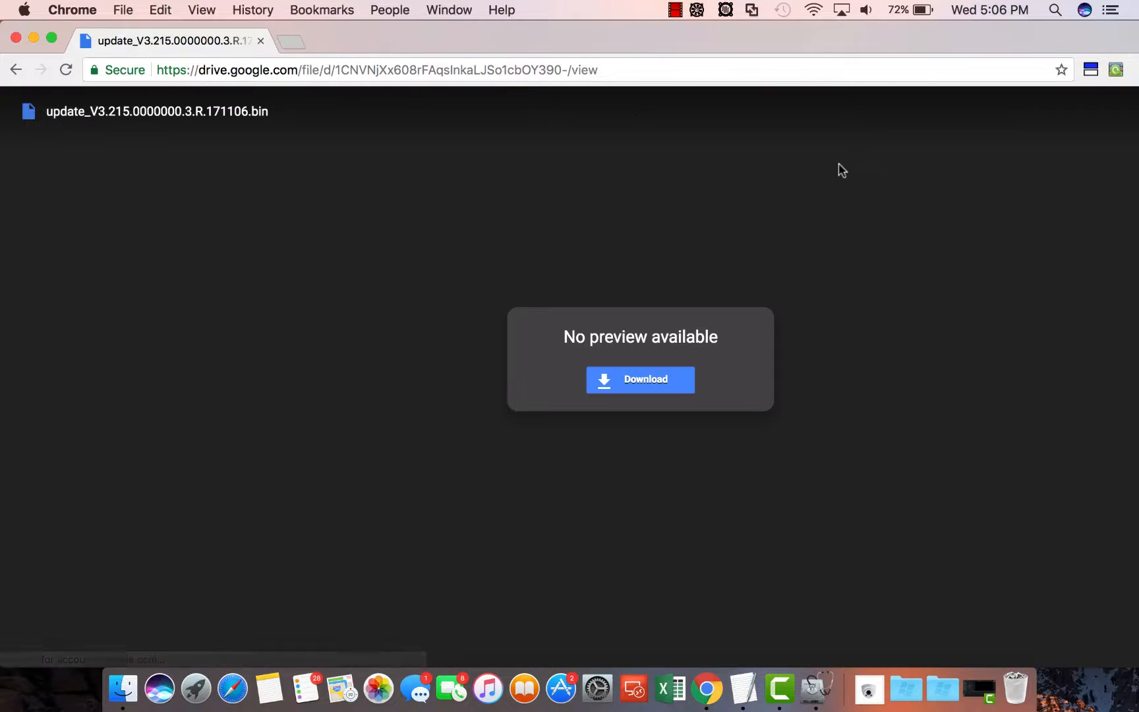
{"action": "mouse_move", "coordinate": [254, 121]}
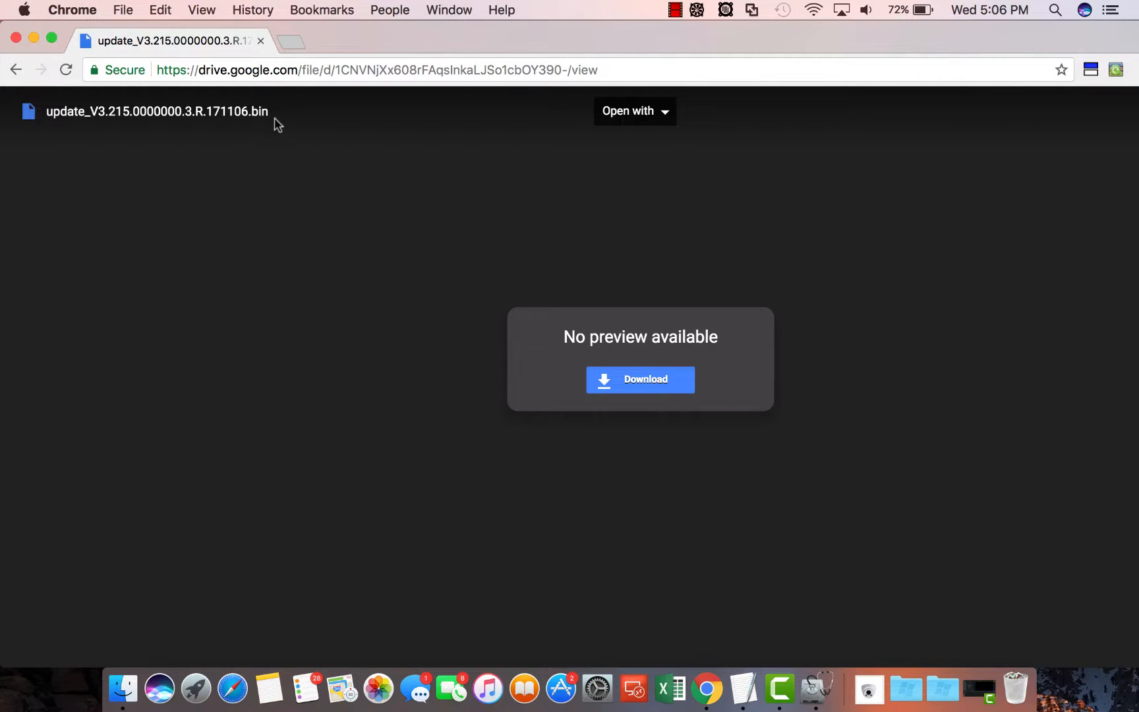
{"action": "mouse_move", "coordinate": [771, 135]}
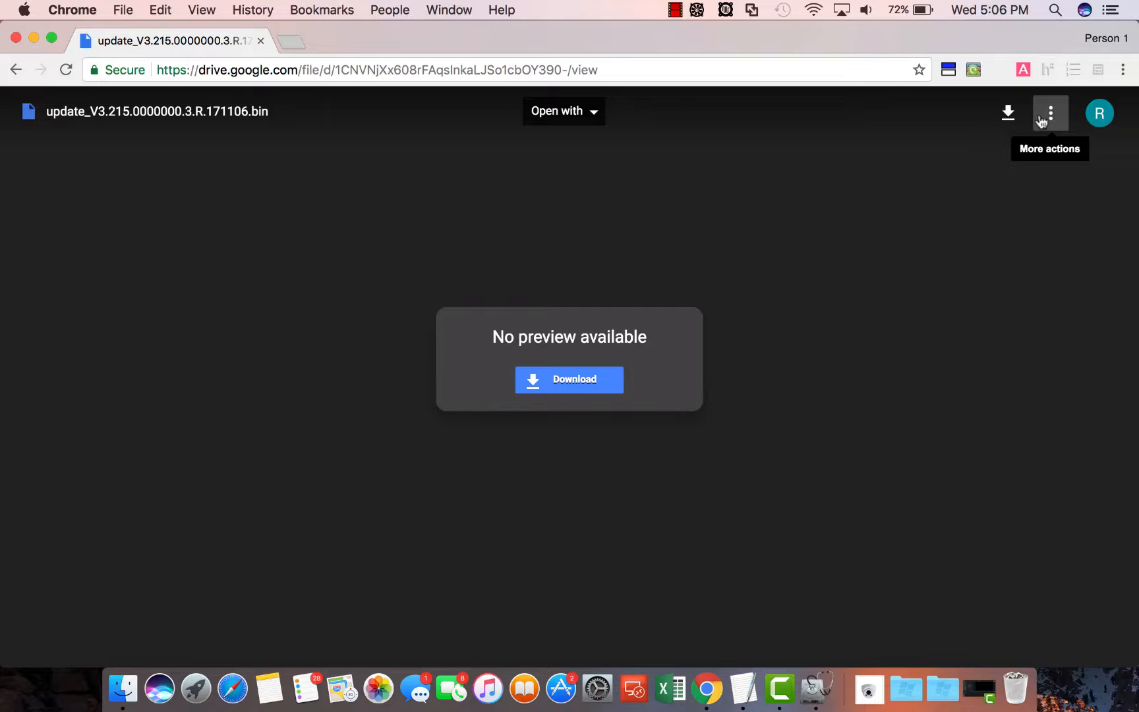
{"action": "left_click", "coordinate": [1007, 112]}
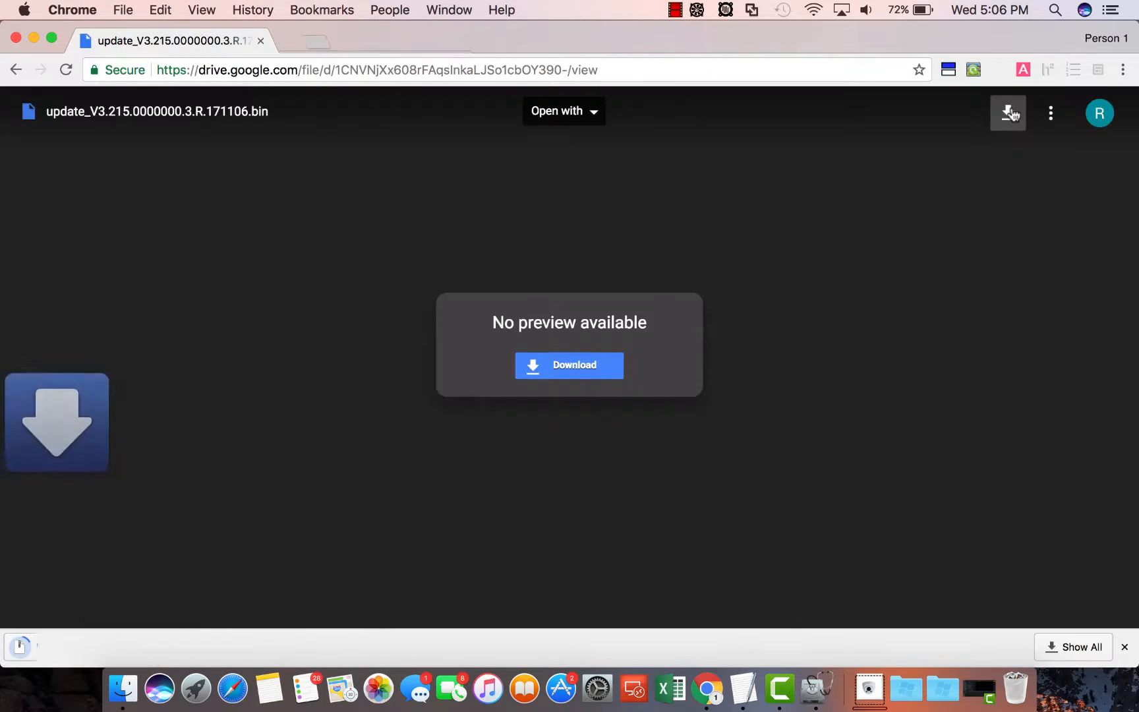
{"action": "left_click", "coordinate": [568, 365]}
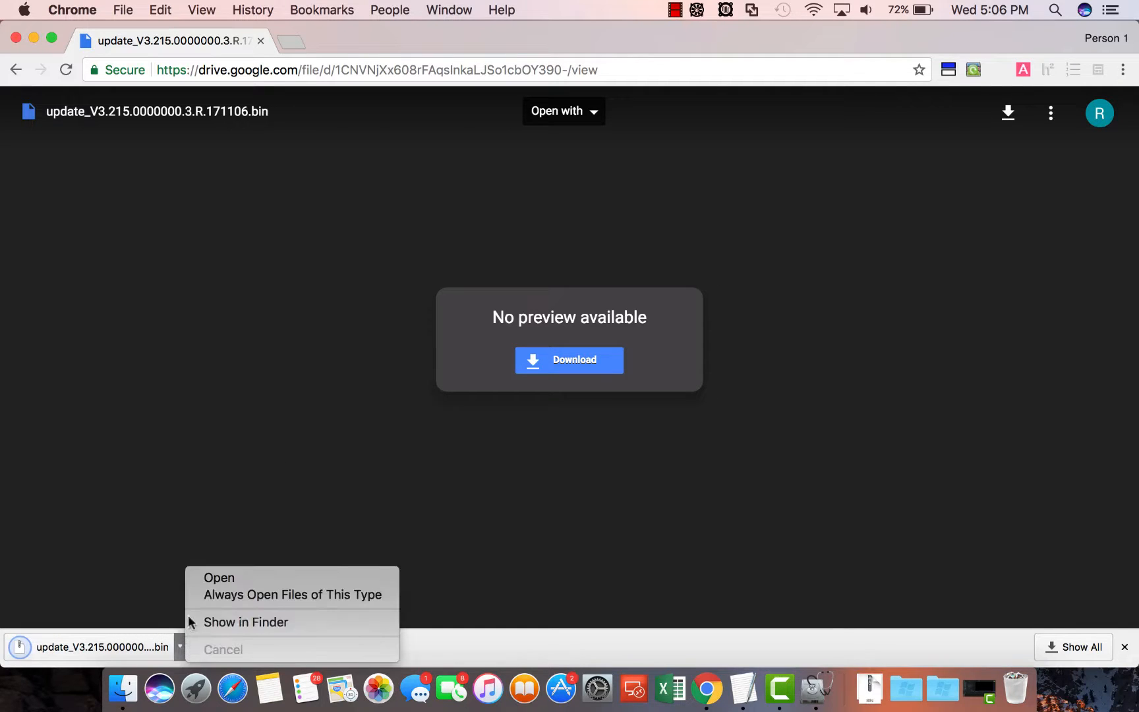
{"action": "left_click", "coordinate": [245, 622]}
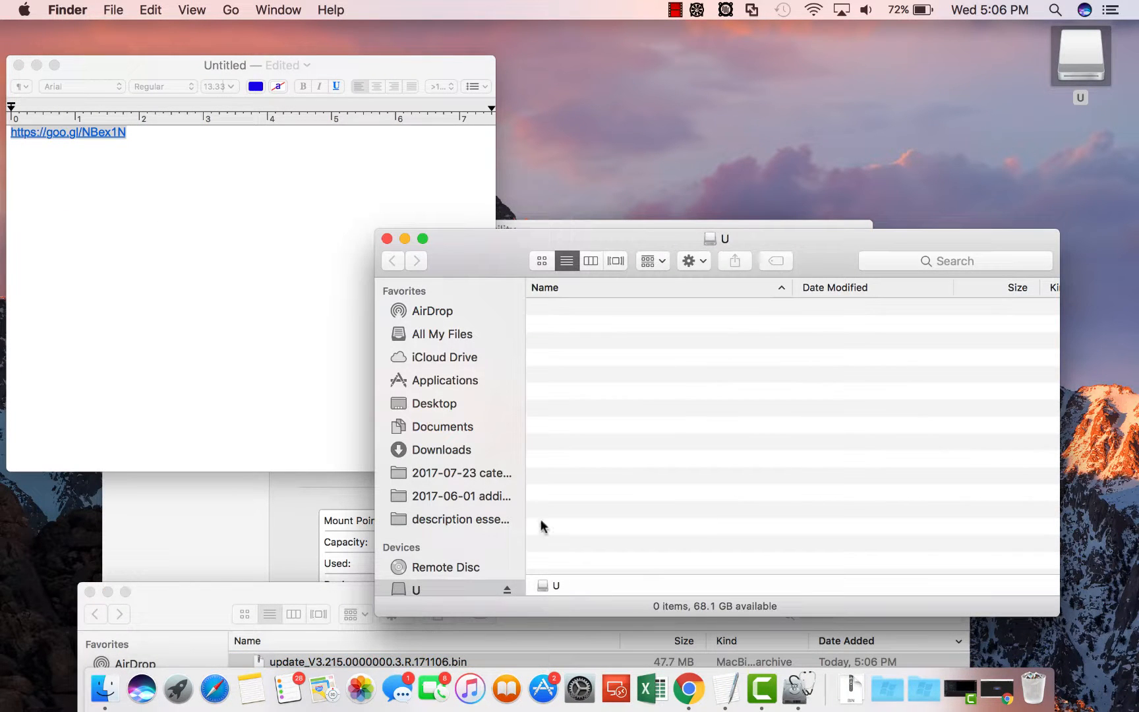
Step: Drag the update_V3.215 .bin firmware file onto the U drive
{"action": "left_click_drag", "start_coordinate": [367, 660], "coordinate": [704, 393]}
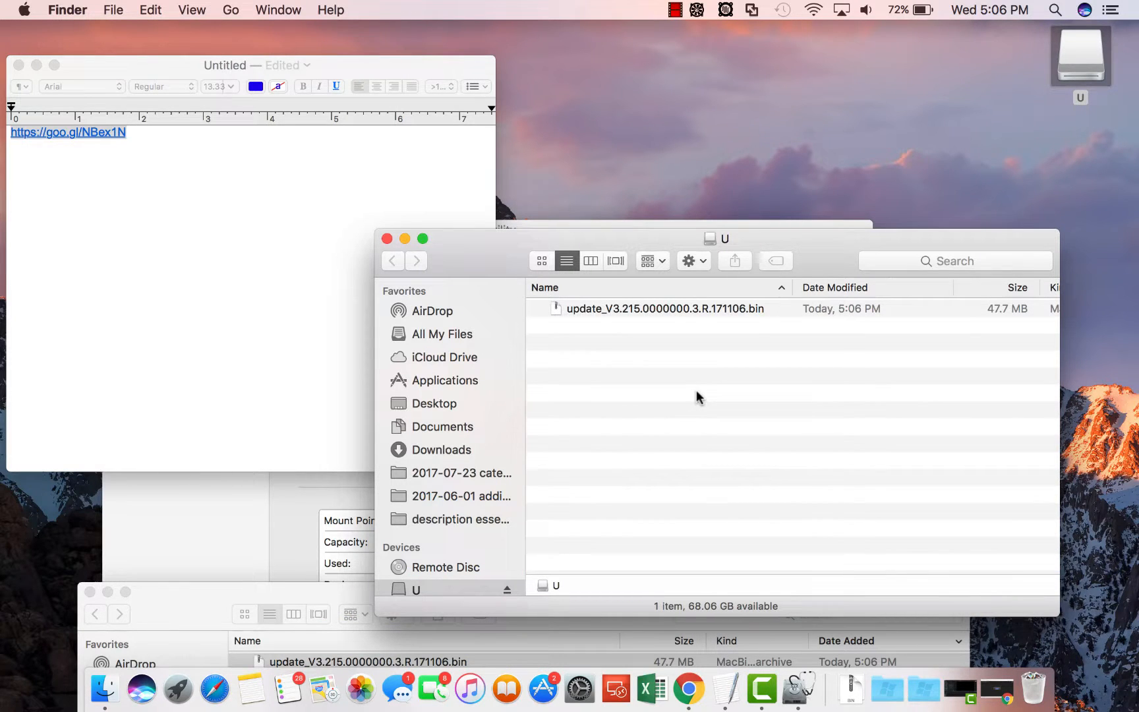
{"action": "mouse_move", "coordinate": [621, 302]}
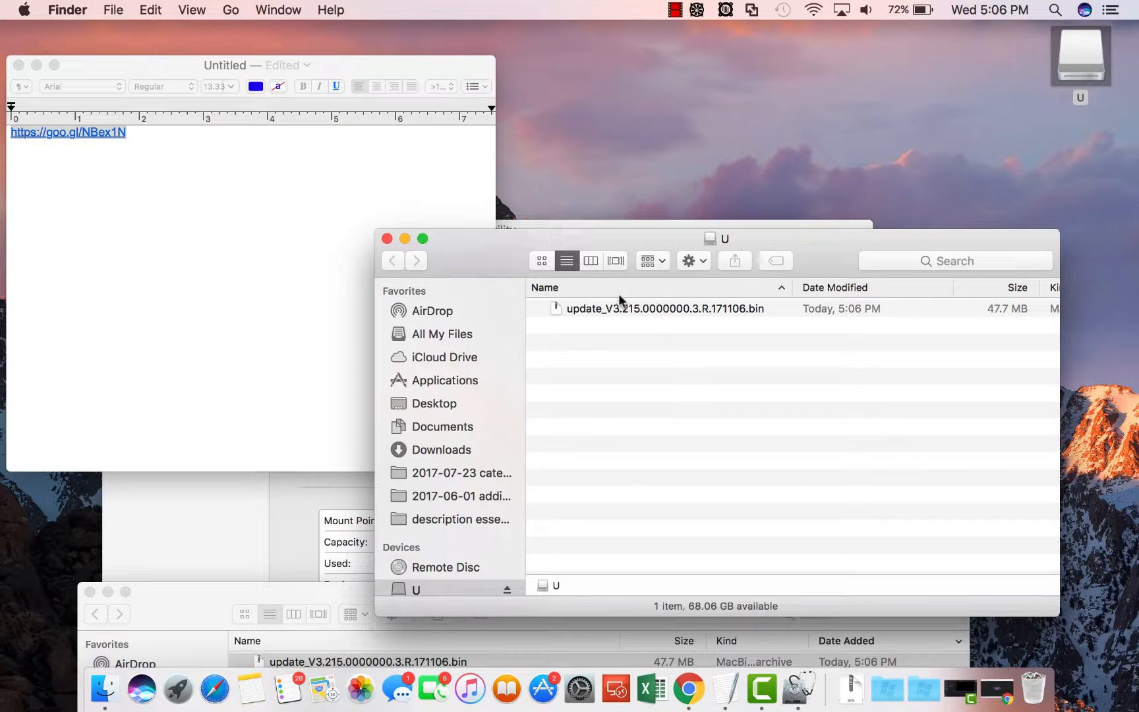
{"action": "mouse_move", "coordinate": [693, 345]}
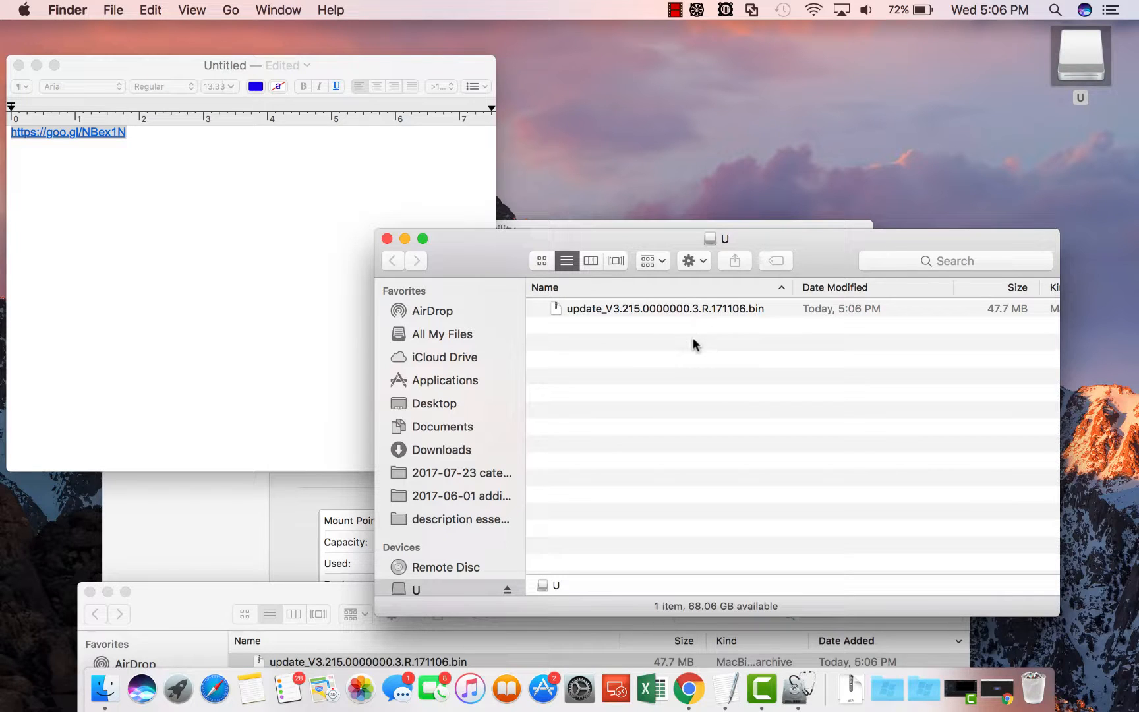
{"action": "mouse_move", "coordinate": [683, 323]}
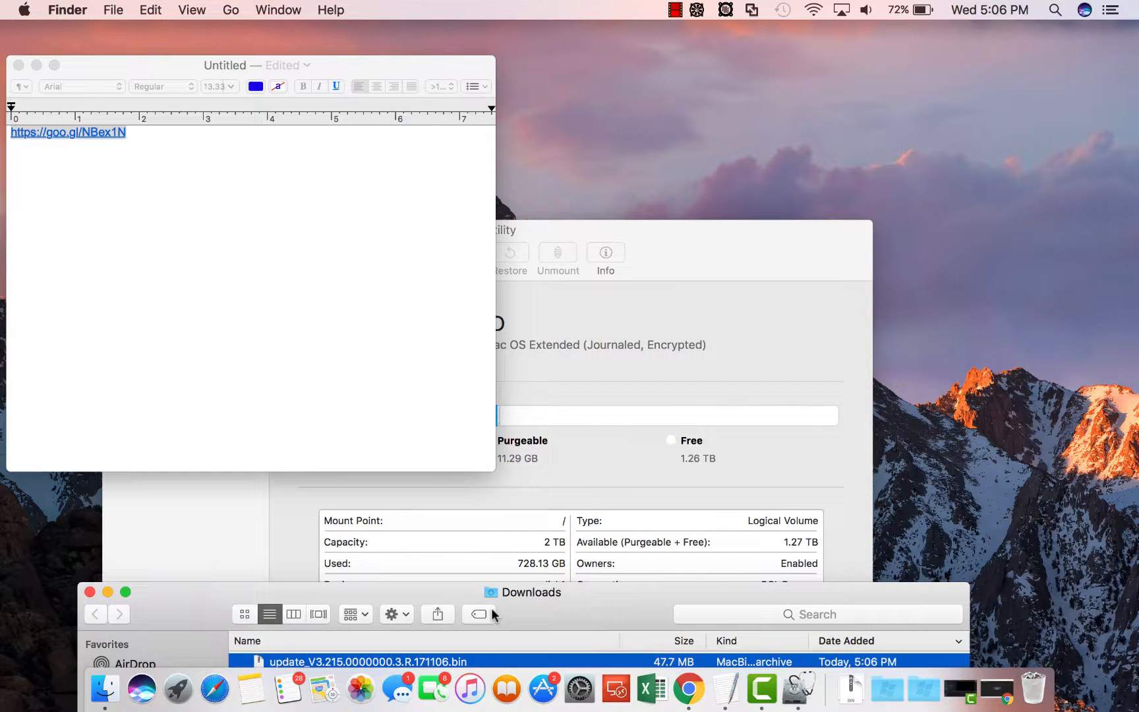
{"action": "mouse_move", "coordinate": [478, 614]}
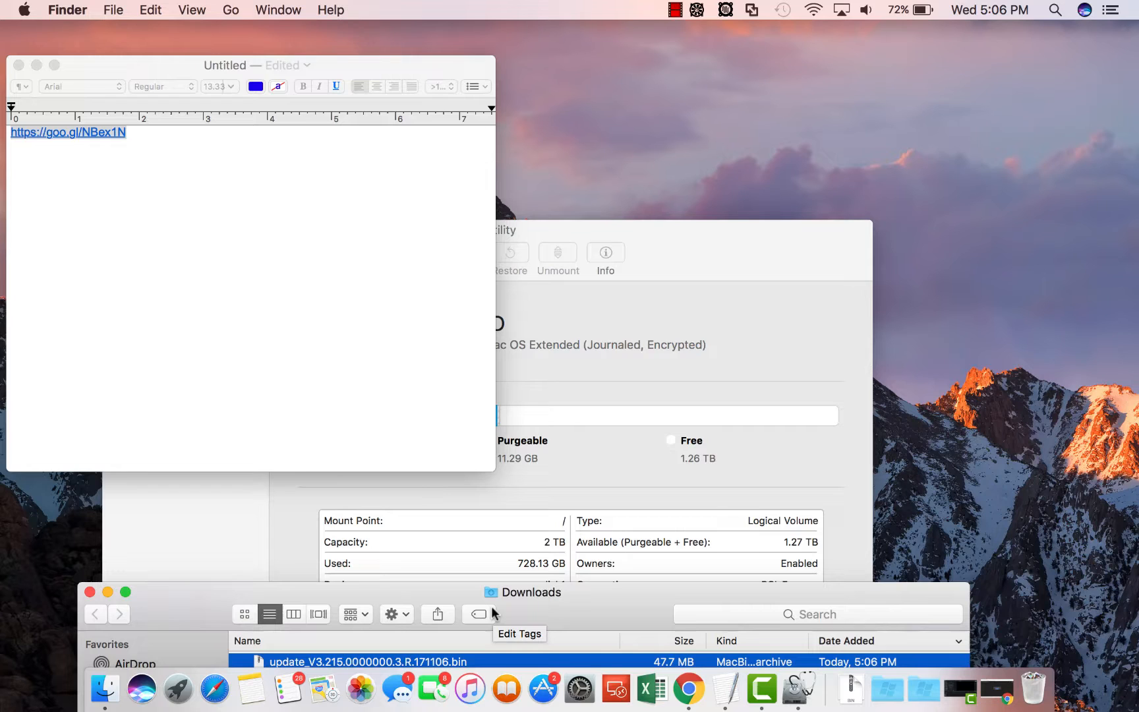